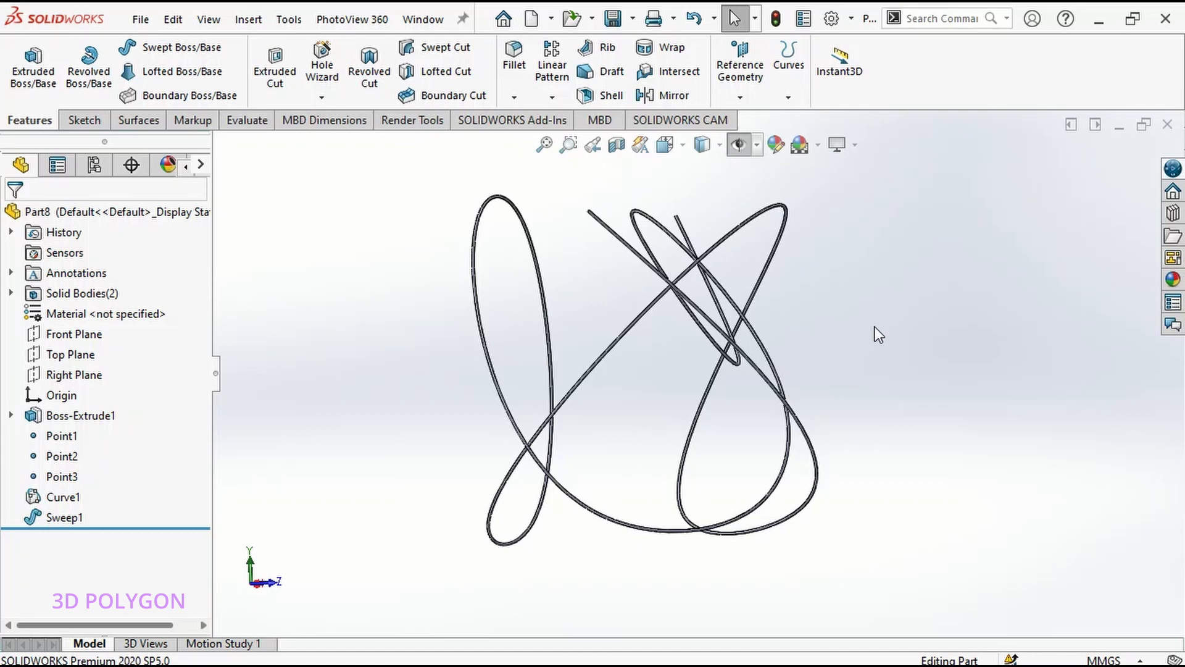
{"action": "mouse_move", "coordinate": [857, 348]}
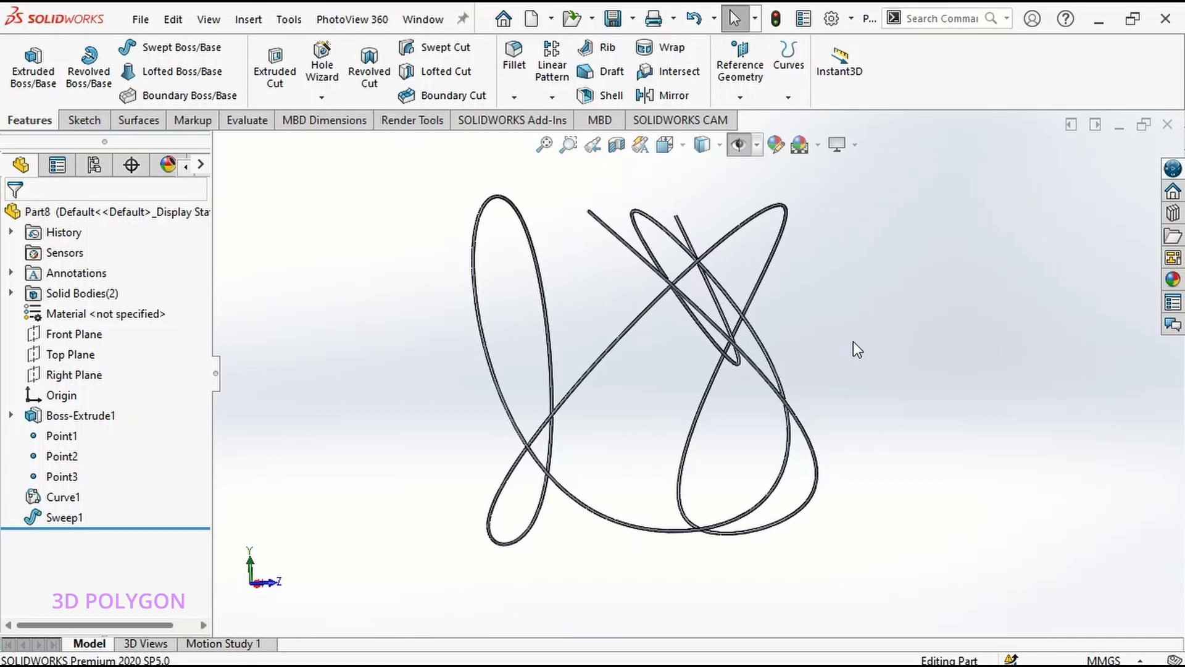
Step: Orbit the existing wire model to inspect it from several sides
{"action": "left_click_drag", "start_coordinate": [855, 348], "coordinate": [694, 354]}
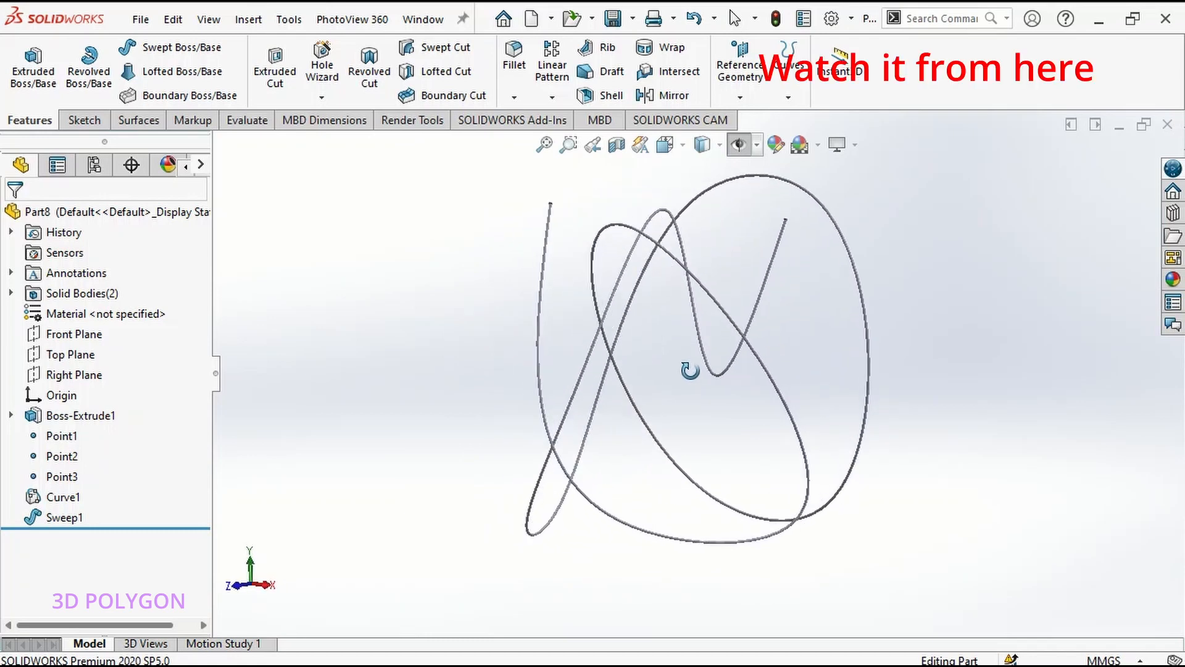
{"action": "left_click_drag", "start_coordinate": [690, 372], "coordinate": [742, 367]}
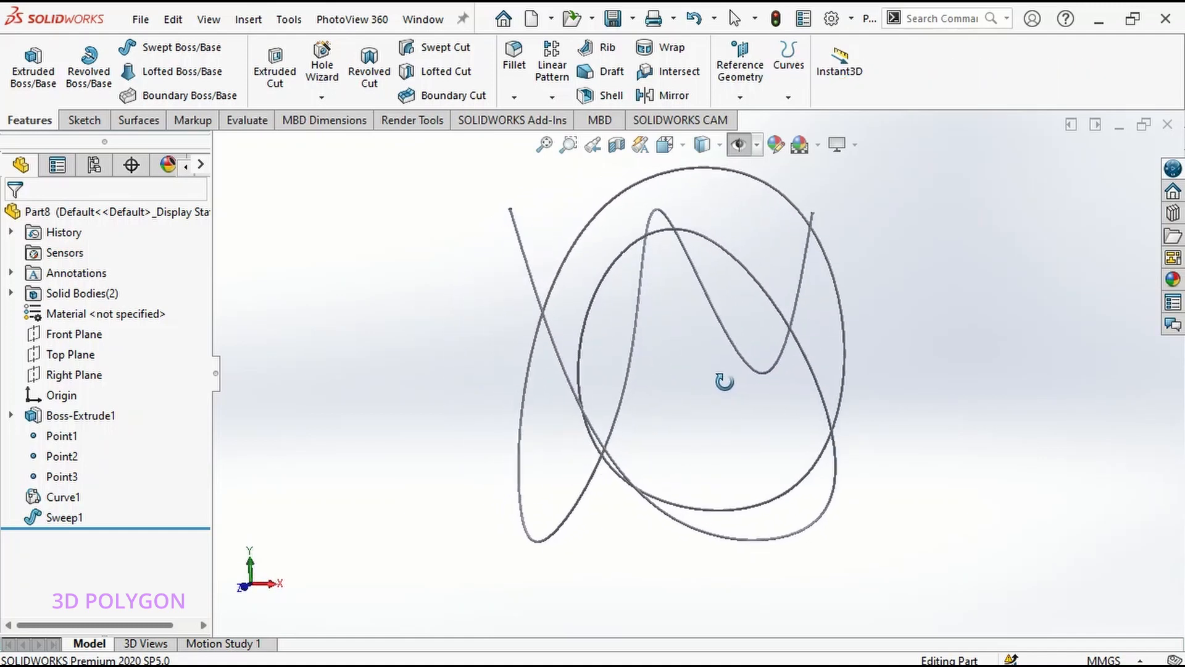
{"action": "left_click_drag", "start_coordinate": [724, 380], "coordinate": [823, 375]}
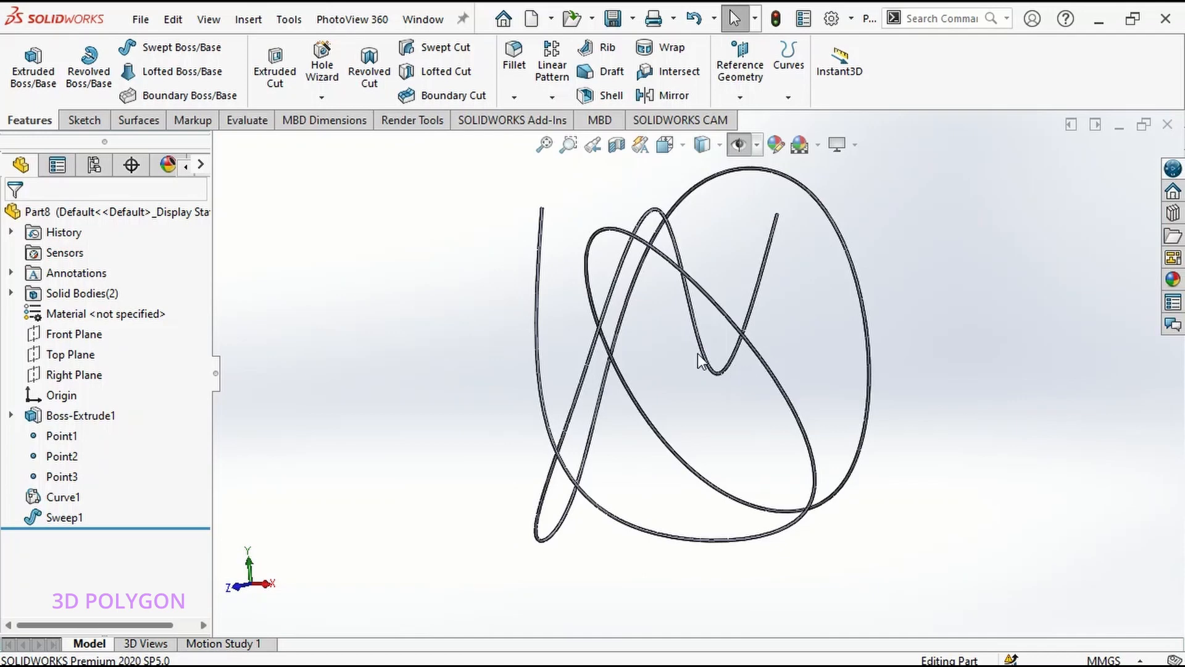
{"action": "left_click_drag", "start_coordinate": [699, 362], "coordinate": [706, 355]}
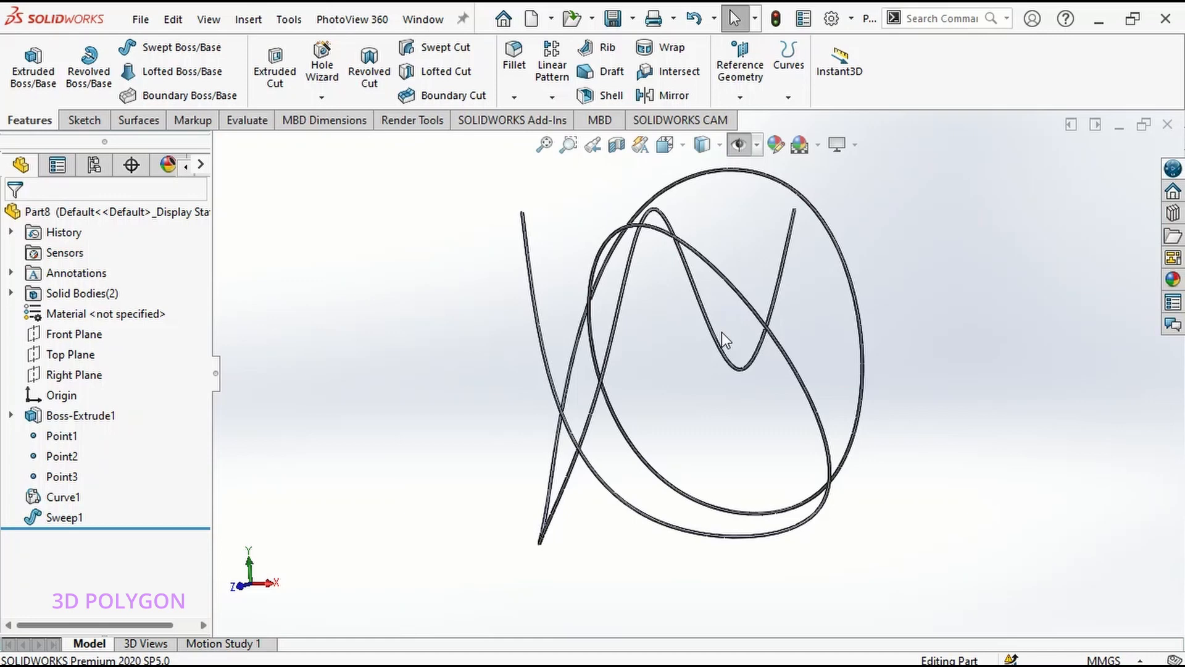
{"action": "mouse_move", "coordinate": [693, 385]}
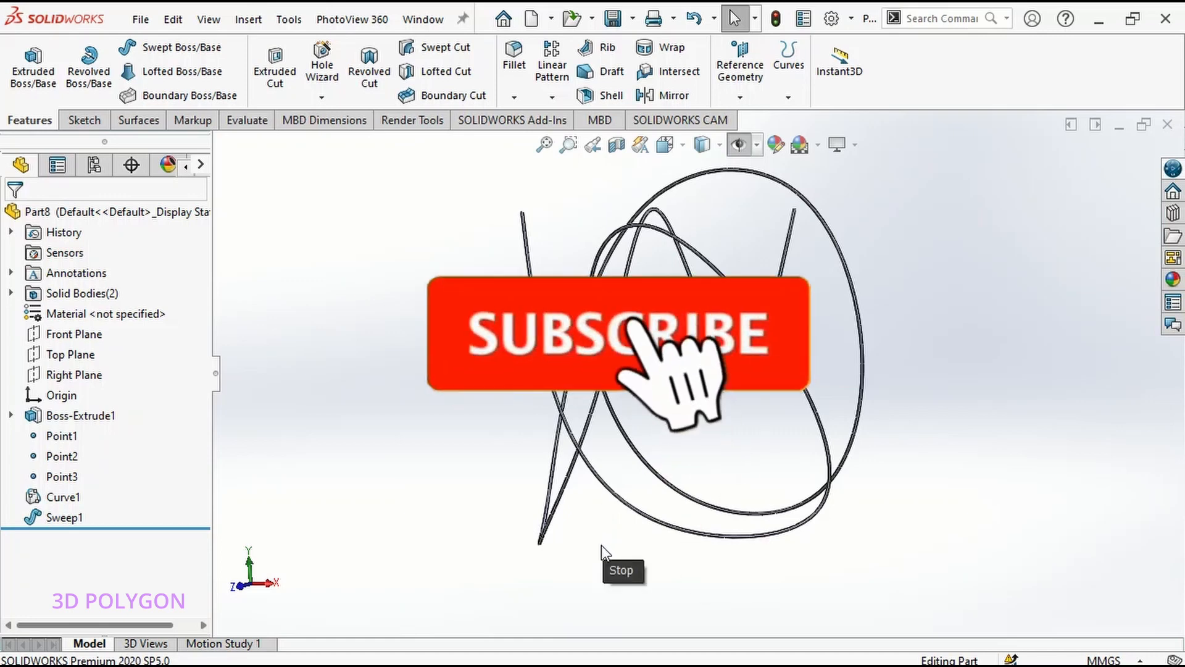
Step: Start Curve Through XYZ Points from the Curves list on the Surfaces tab
{"action": "left_click", "coordinate": [137, 120]}
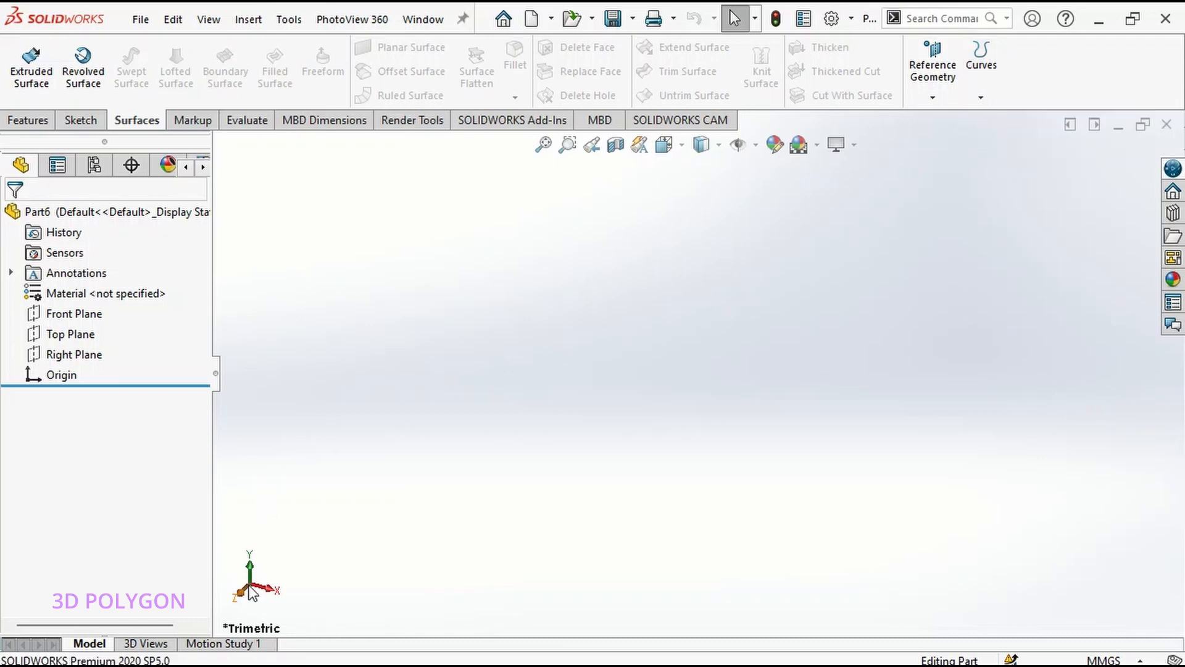
{"action": "mouse_move", "coordinate": [159, 421]}
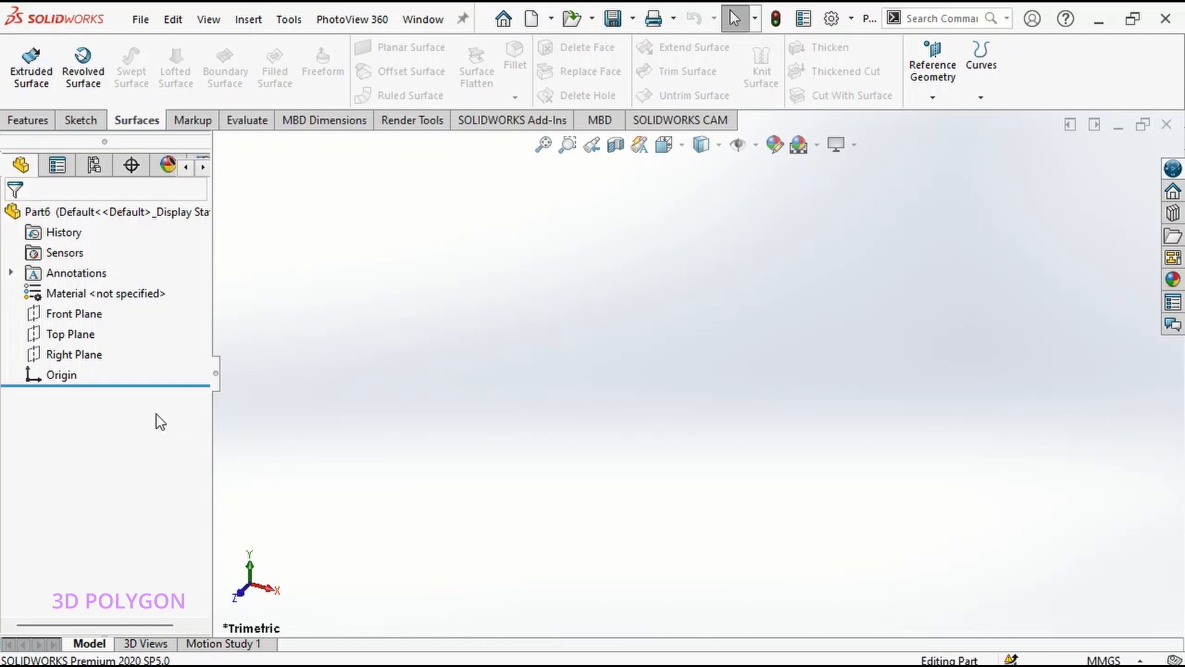
{"action": "left_click", "coordinate": [61, 374]}
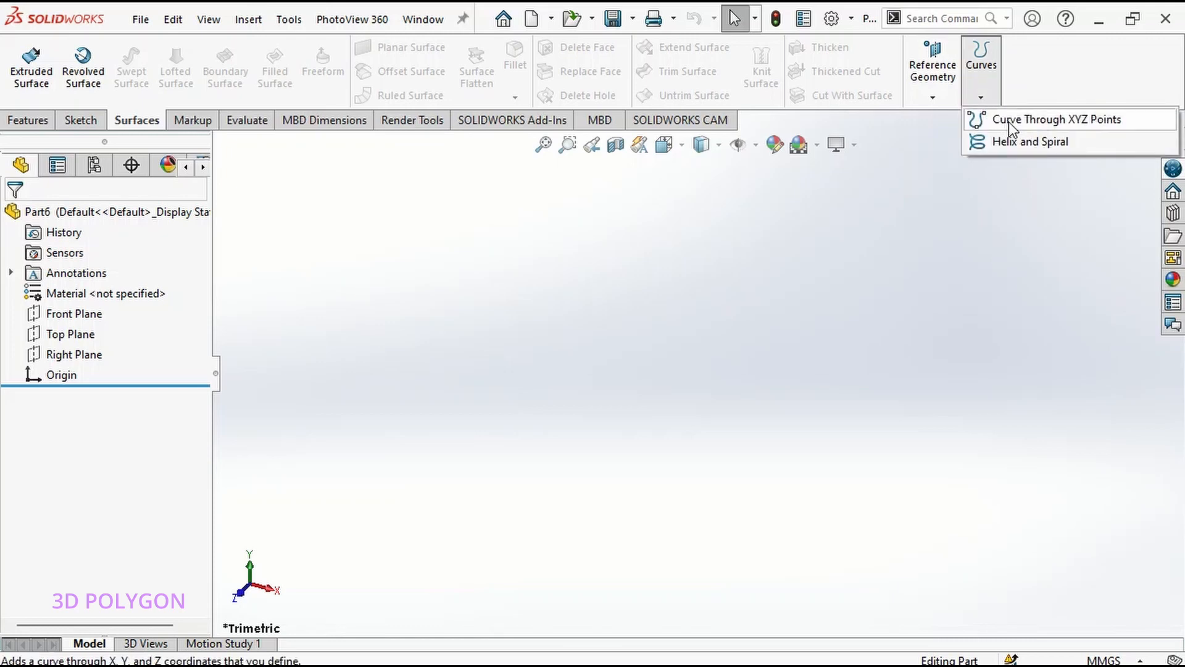
{"action": "left_click", "coordinate": [1065, 120]}
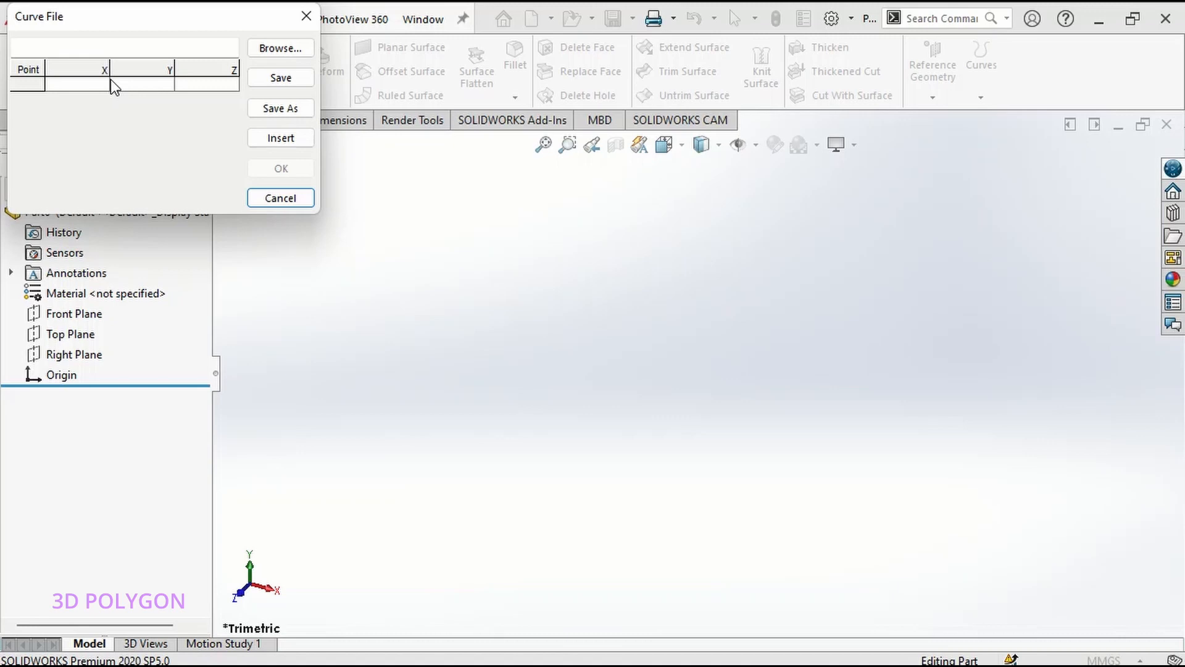
Step: Enter the four point coordinates (0,0,0; 40,80,200; 80,90,500; 30,70,150) and create Curve1
{"action": "left_click", "coordinate": [83, 84]}
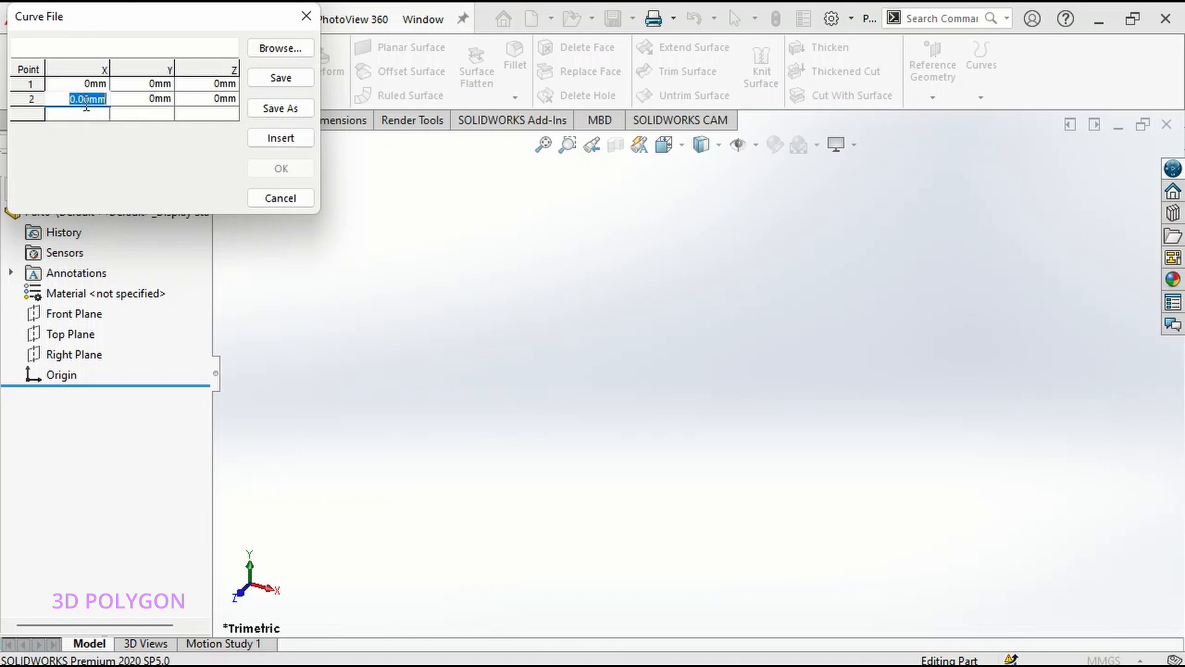
{"action": "type", "text": "40"}
{"action": "left_click", "coordinate": [142, 99]}
{"action": "type", "text": "80"}
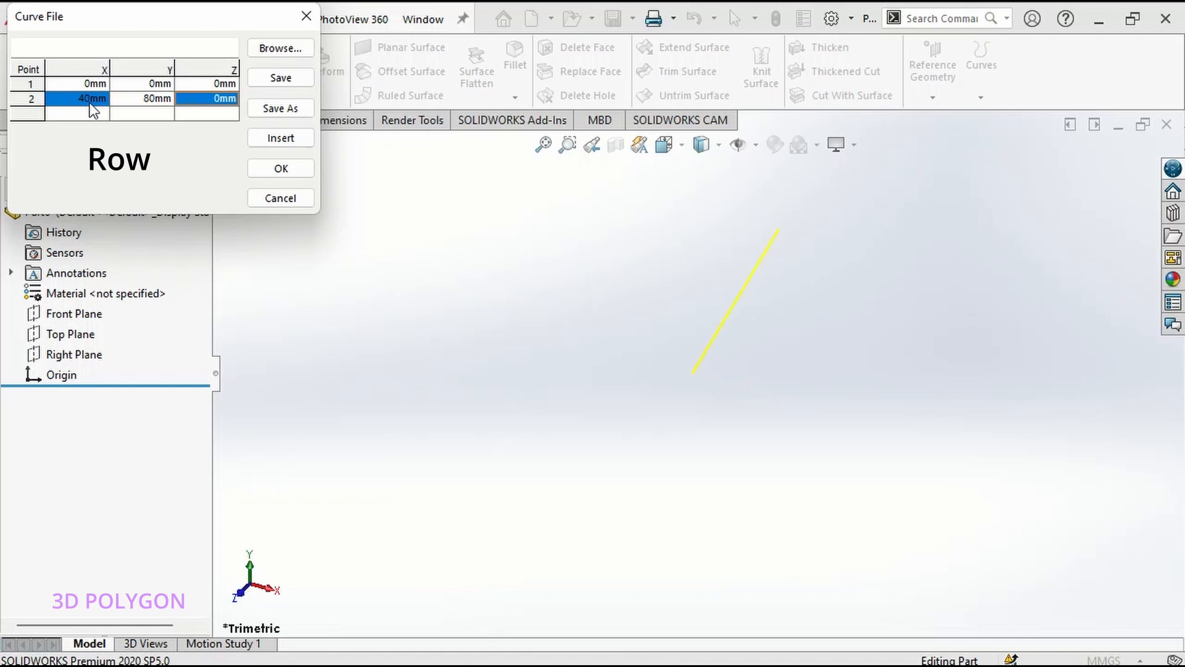
{"action": "type", "text": "200"}
{"action": "left_click", "coordinate": [142, 114]}
{"action": "type", "text": "9"}
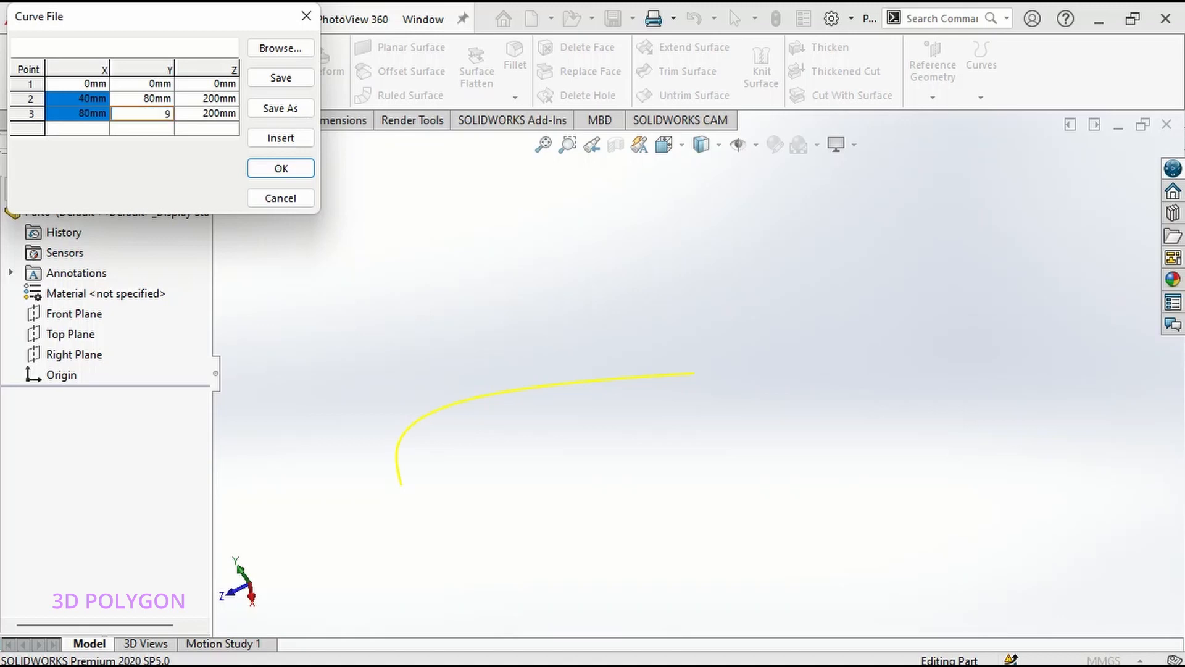
{"action": "type", "text": "0mm"}
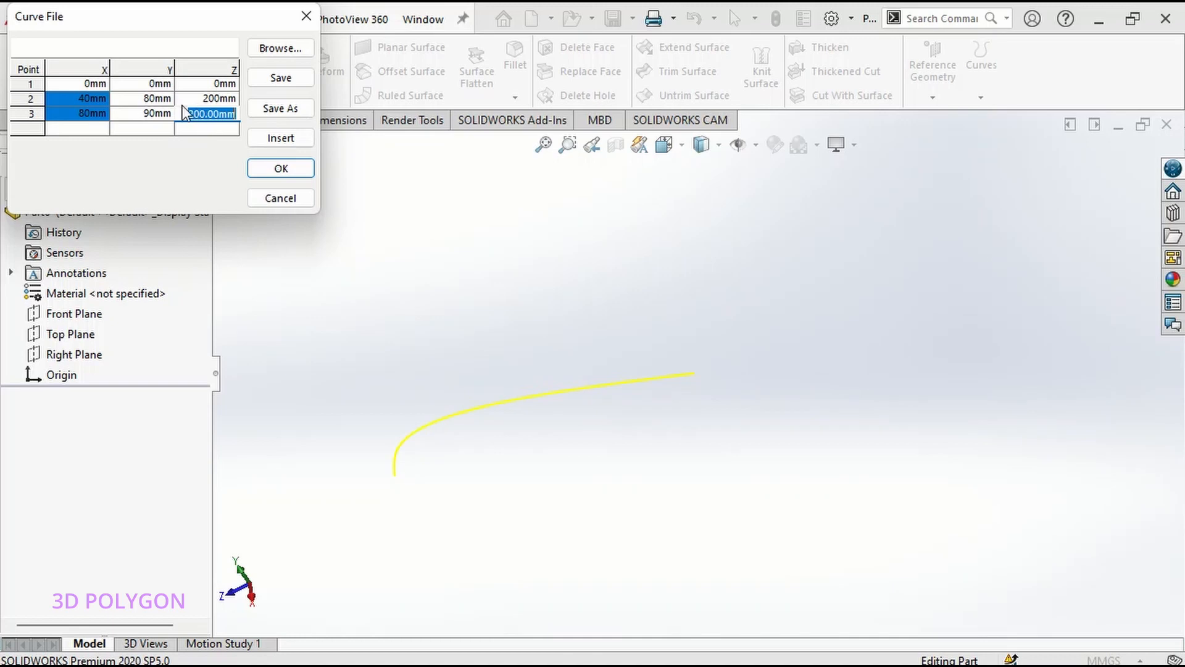
{"action": "type", "text": "500"}
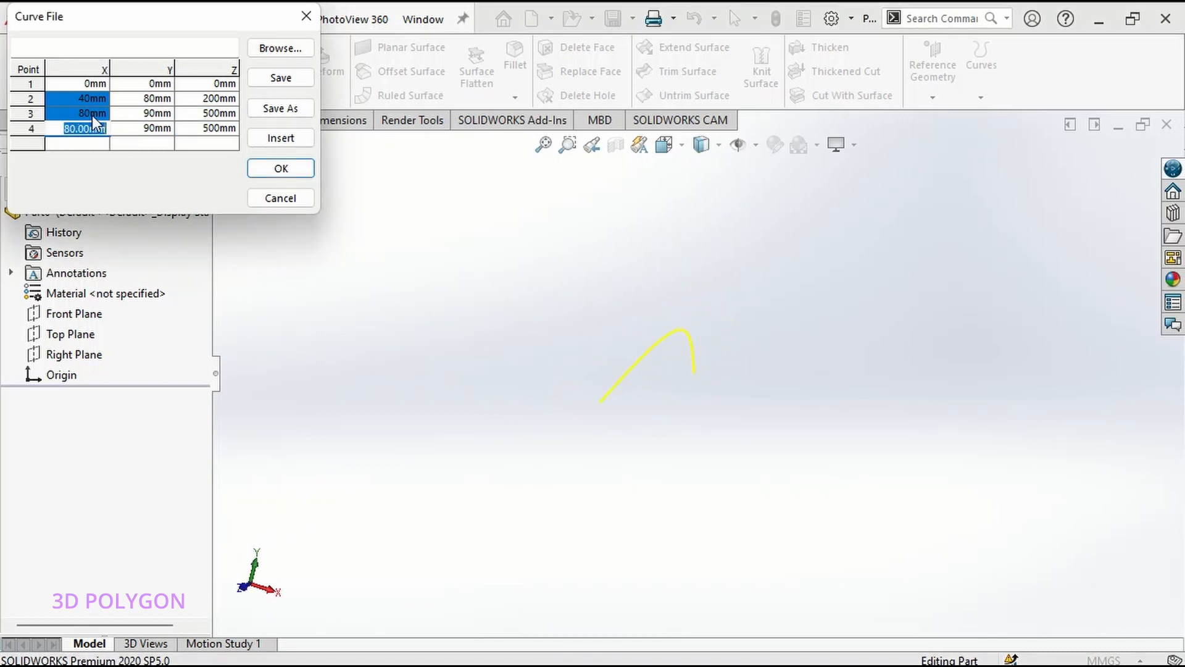
{"action": "type", "text": "30mm"}
{"action": "left_click", "coordinate": [142, 128]}
{"action": "type", "text": "70"}
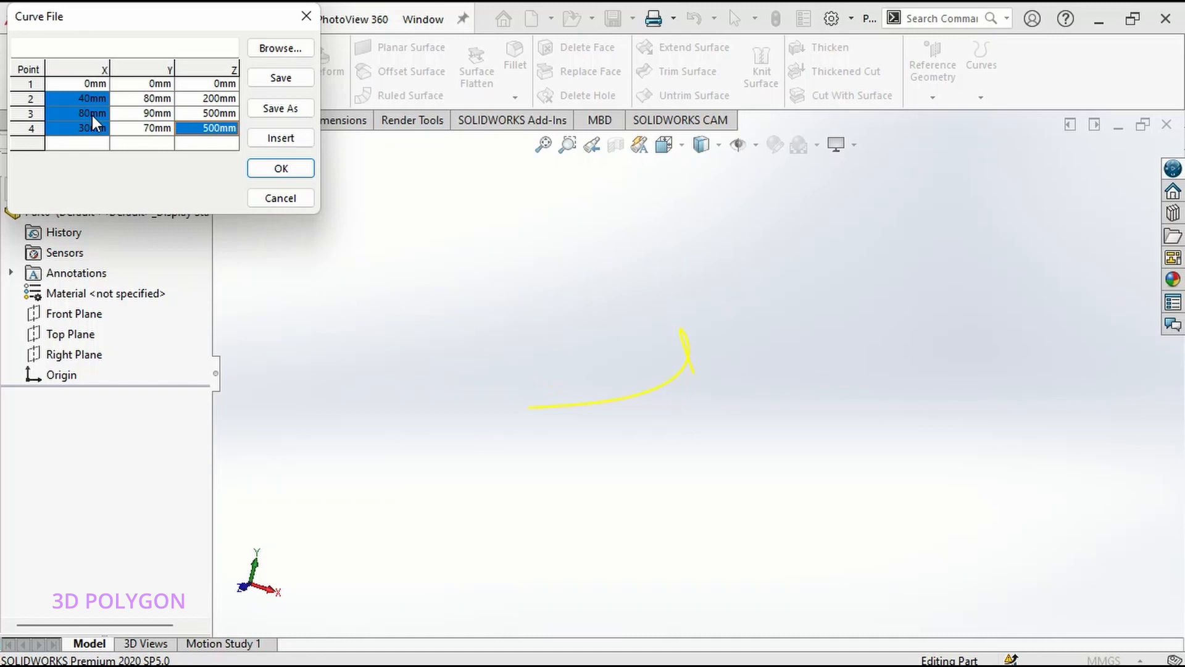
{"action": "type", "text": "15"}
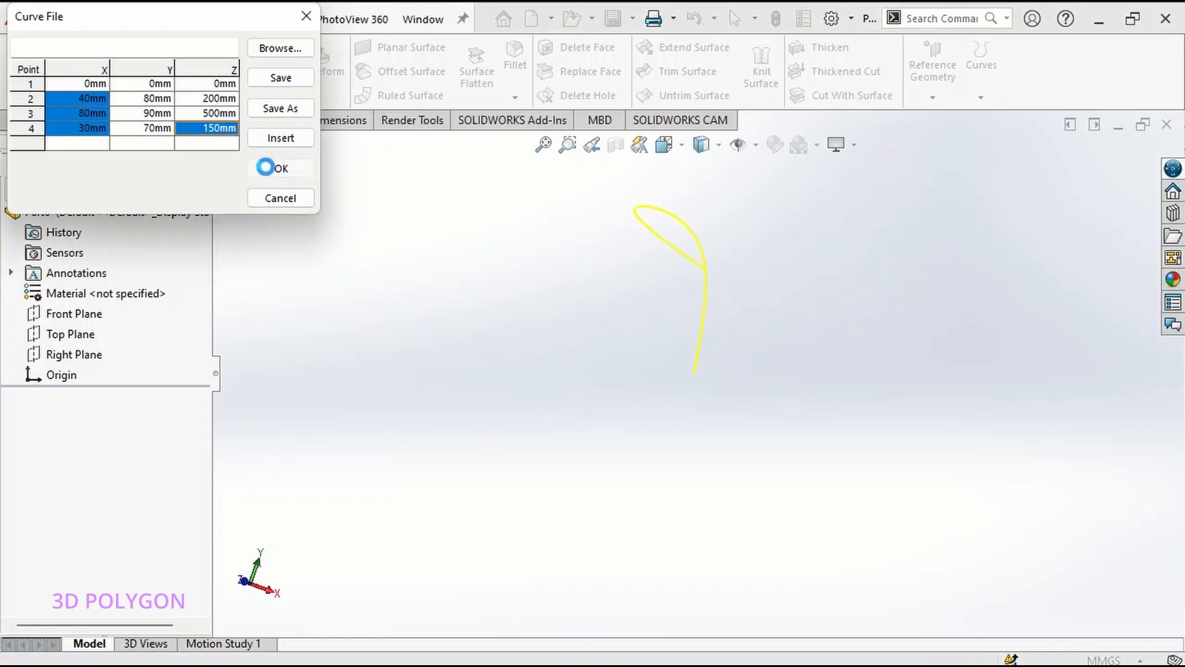
{"action": "left_click", "coordinate": [281, 166]}
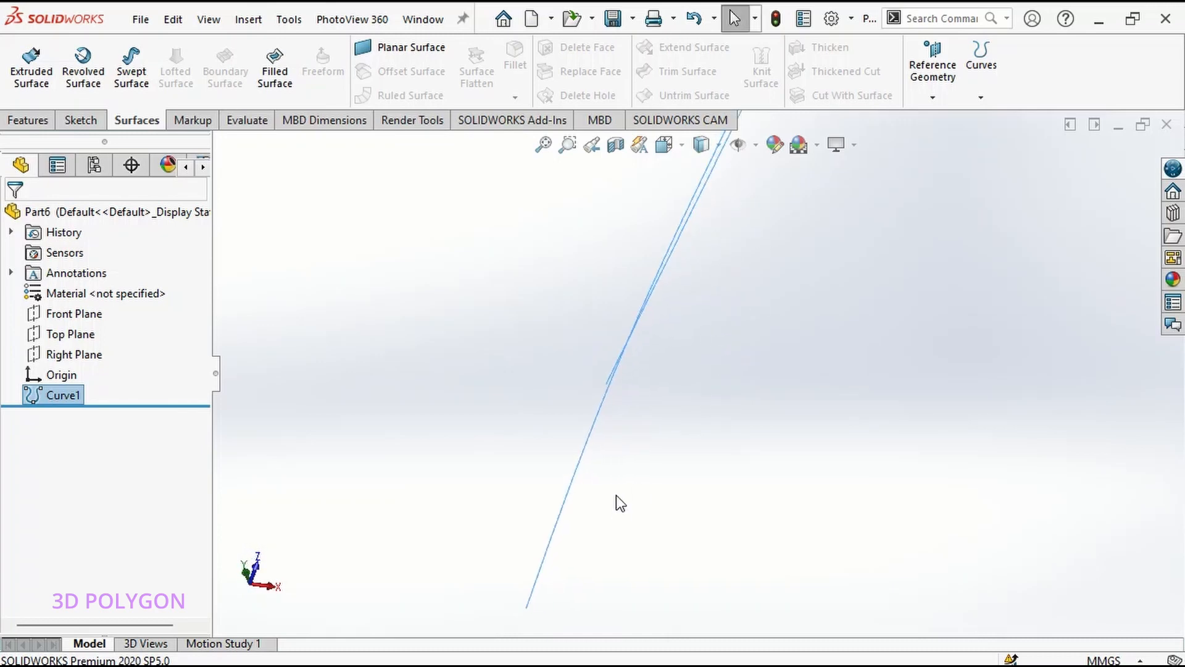
Step: Inspect Curve1 and start a Swept Boss/Base along it
{"action": "left_click_drag", "start_coordinate": [620, 503], "coordinate": [619, 436]}
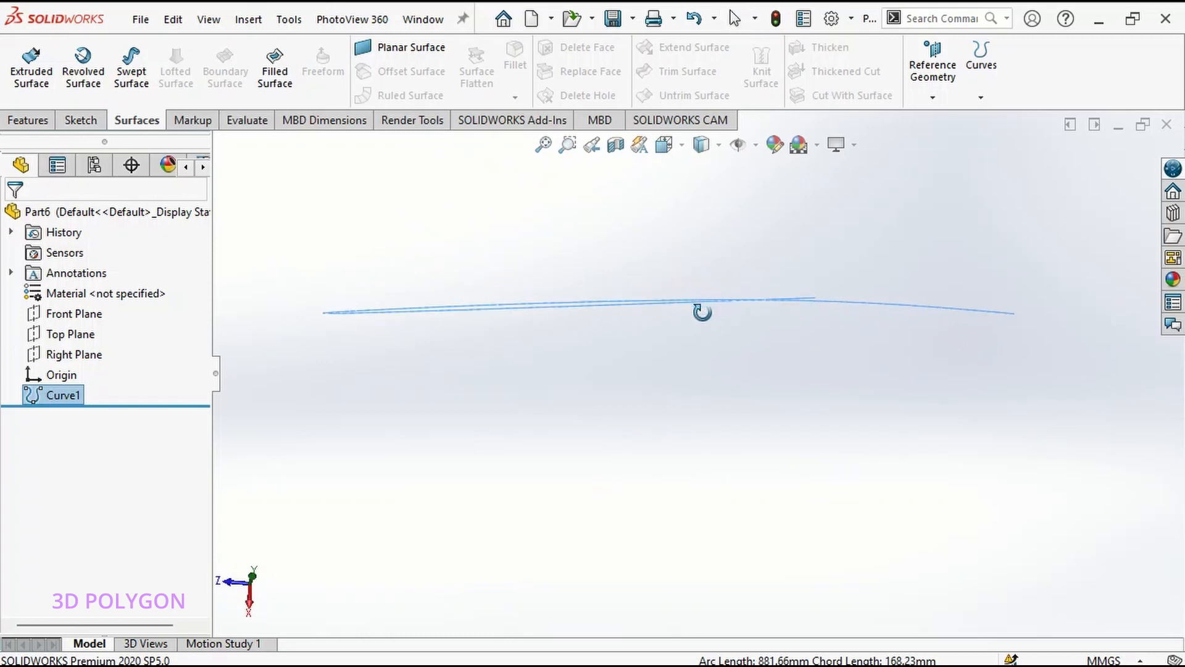
{"action": "left_click", "coordinate": [28, 119]}
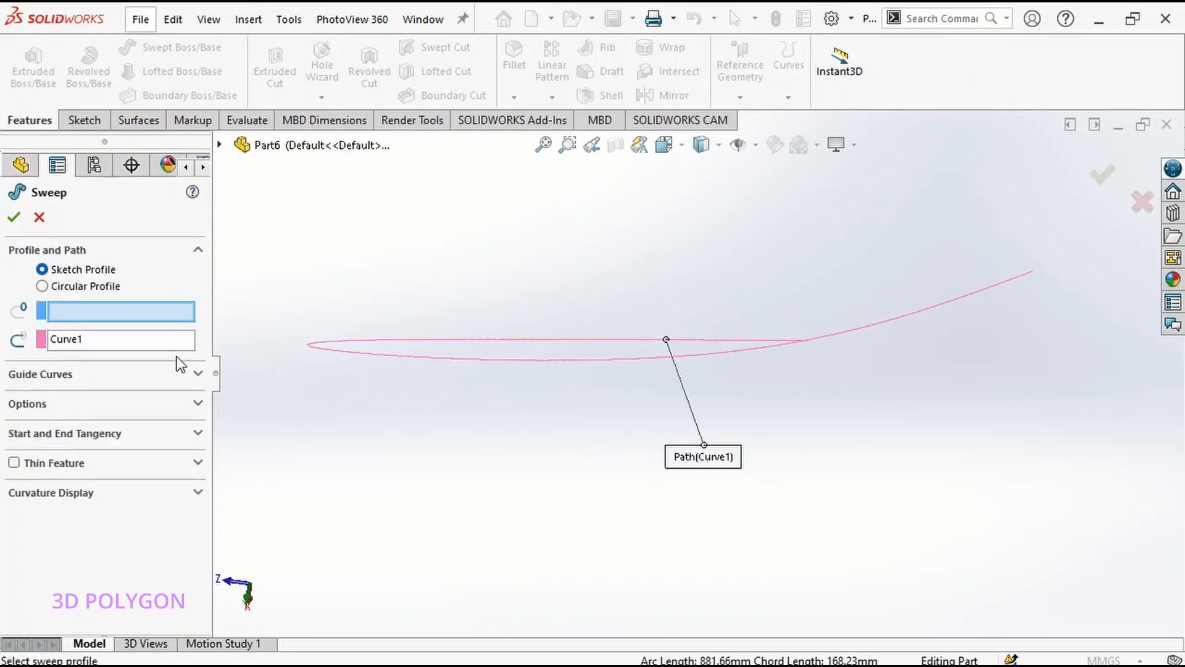
Step: Sweep Curve1 with a 1.00 mm circular profile into a round tube body
{"action": "left_click", "coordinate": [126, 339]}
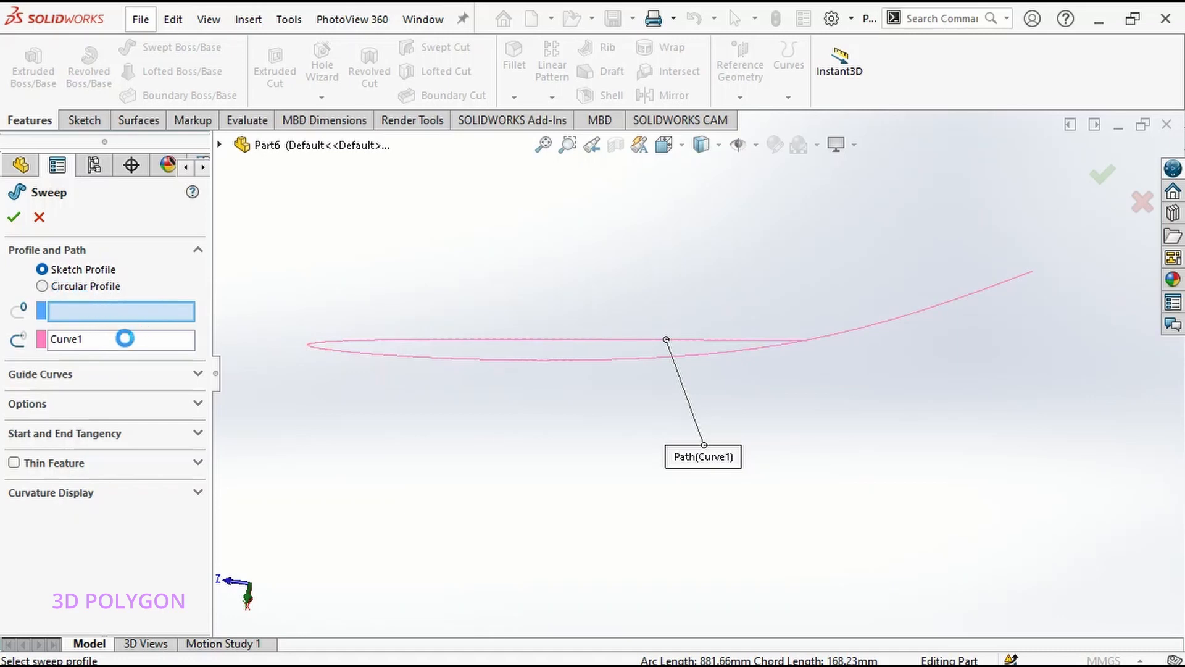
{"action": "left_click", "coordinate": [43, 285]}
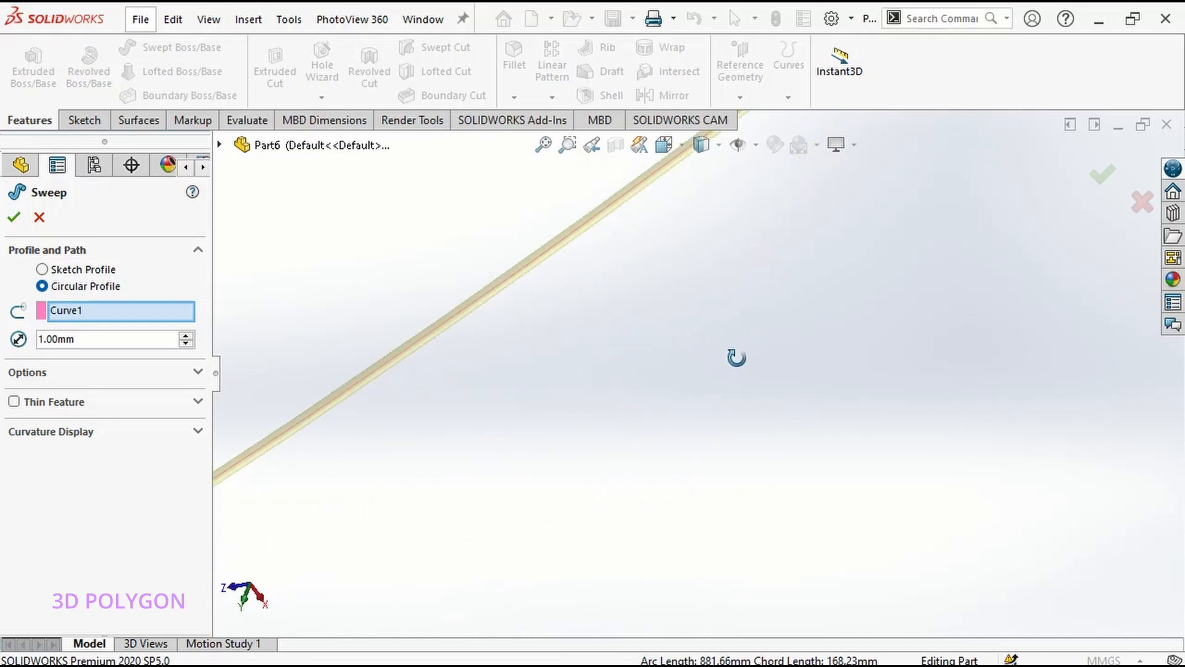
{"action": "left_click", "coordinate": [13, 217]}
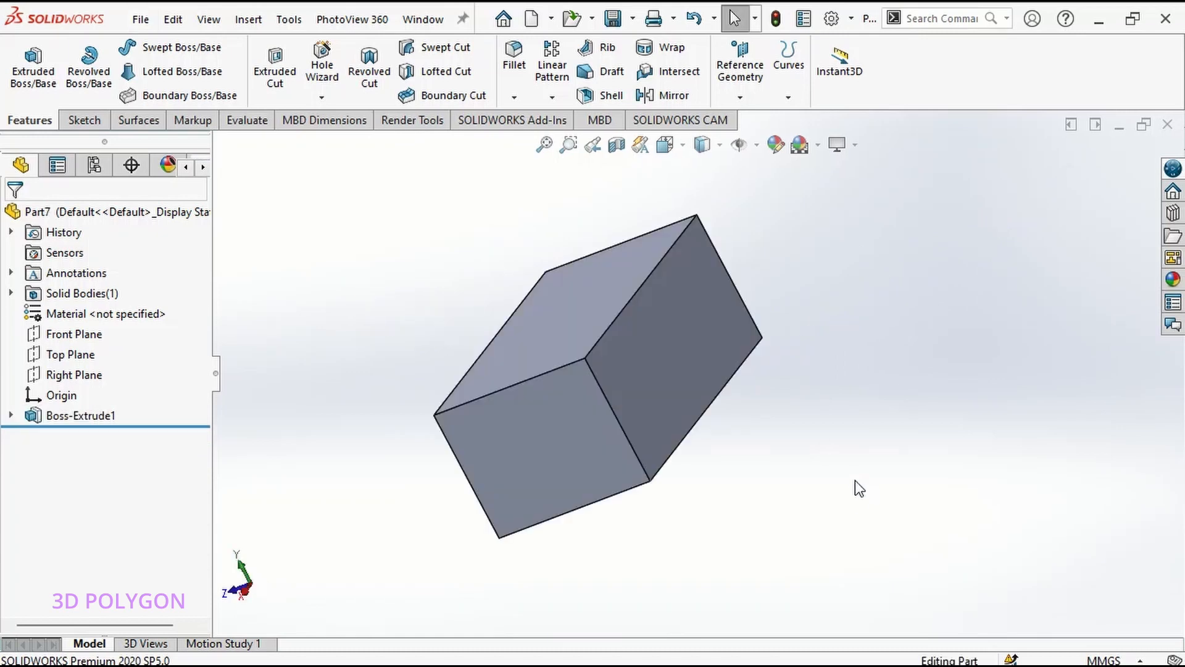
Step: Create Curve1 through four corner vertices of the block with Curve Through Reference Points
{"action": "left_click", "coordinate": [788, 61]}
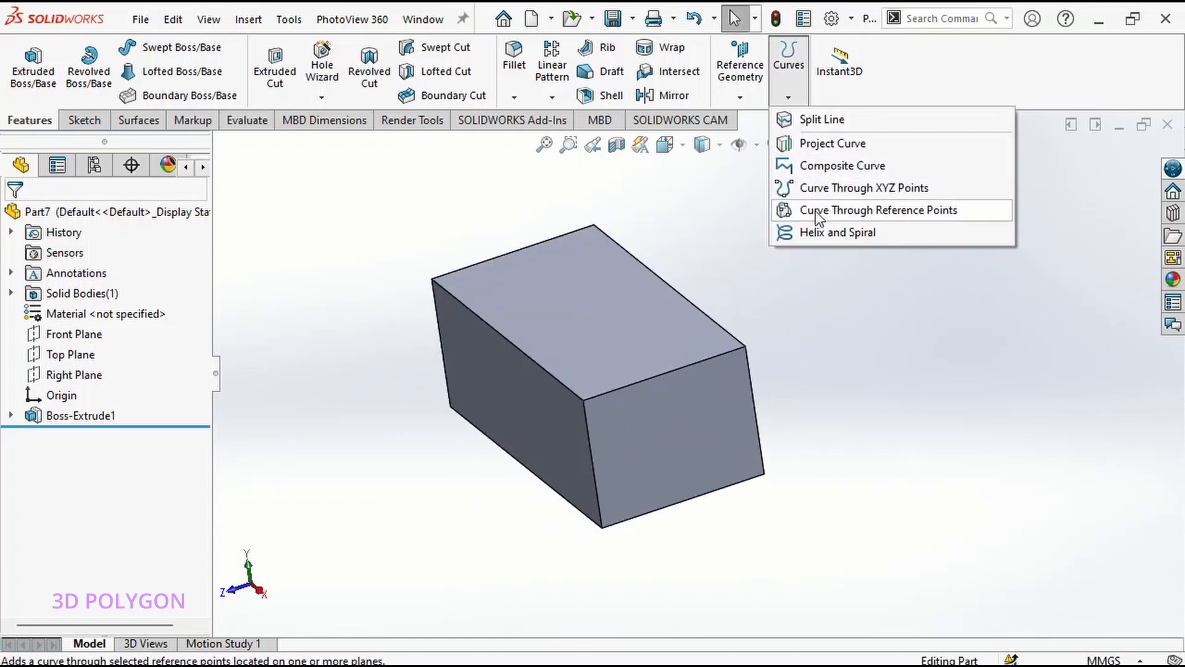
{"action": "mouse_move", "coordinate": [876, 224]}
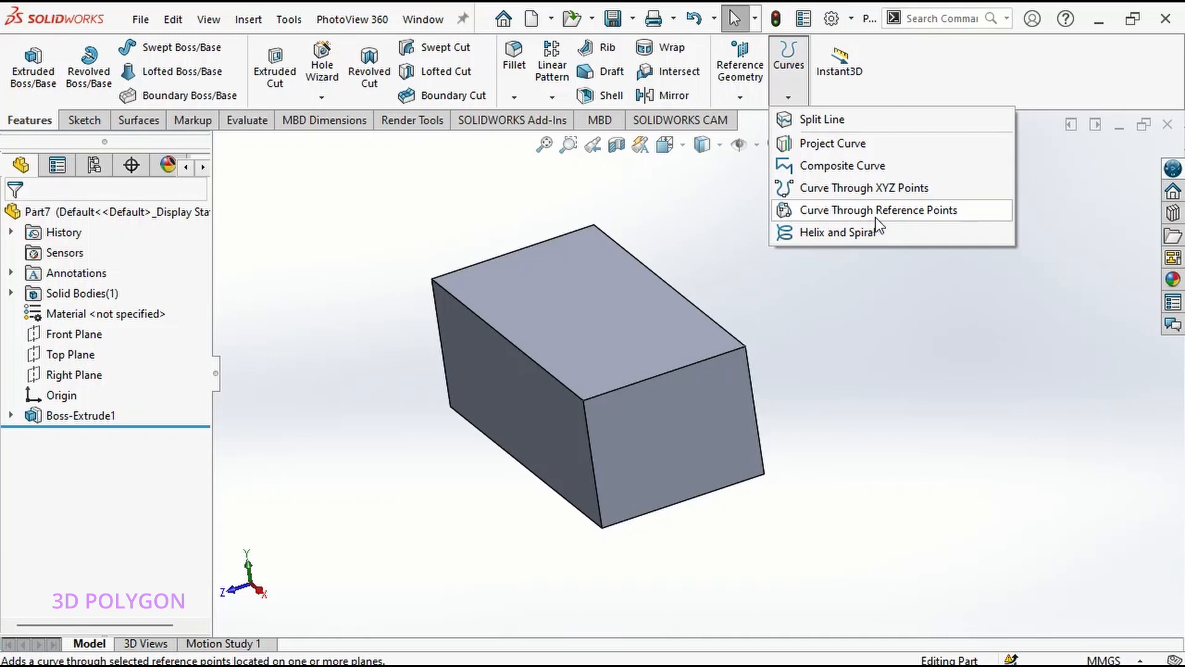
{"action": "left_click", "coordinate": [879, 210]}
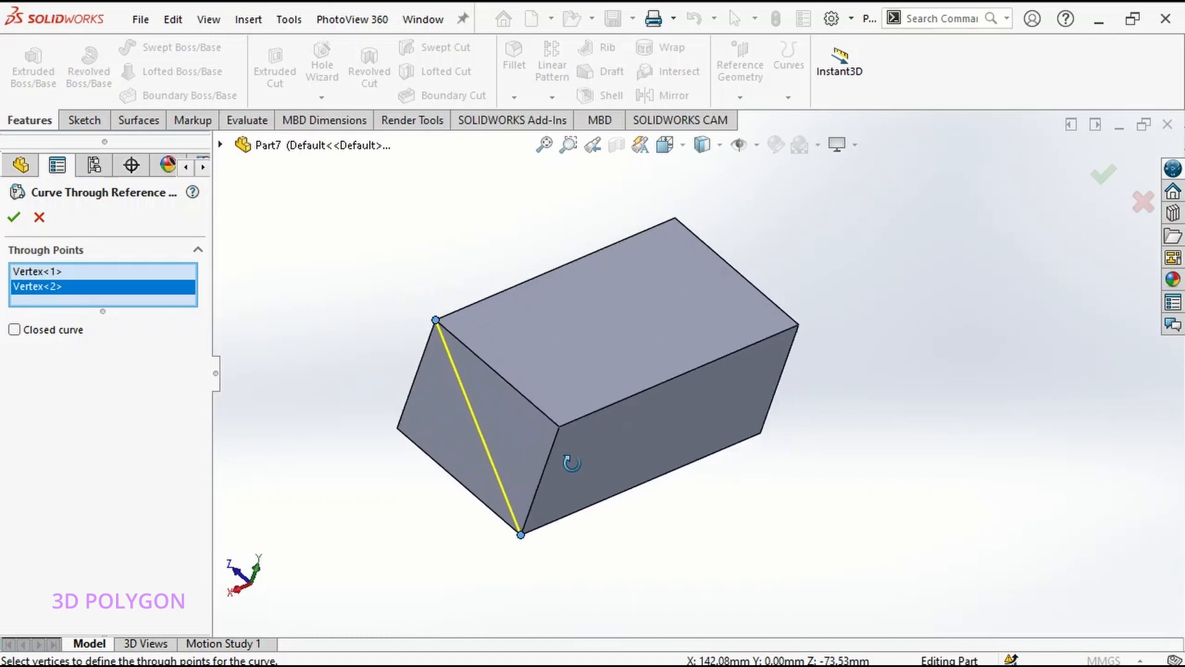
{"action": "left_click", "coordinate": [780, 329]}
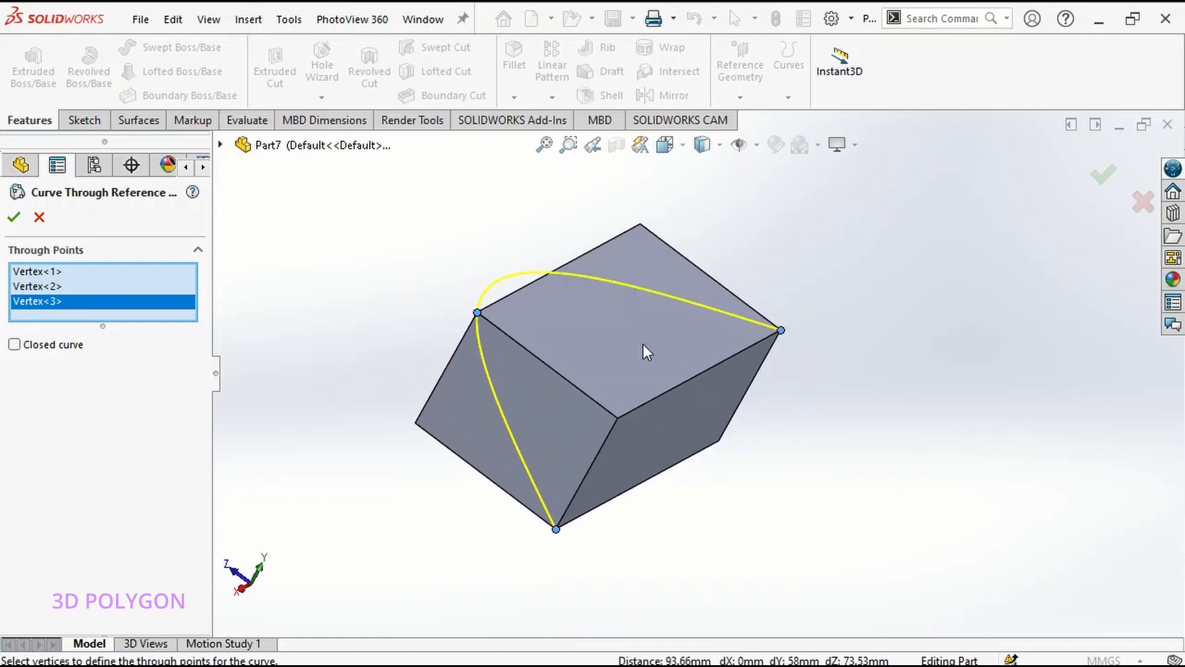
{"action": "left_click_drag", "start_coordinate": [646, 352], "coordinate": [645, 325]}
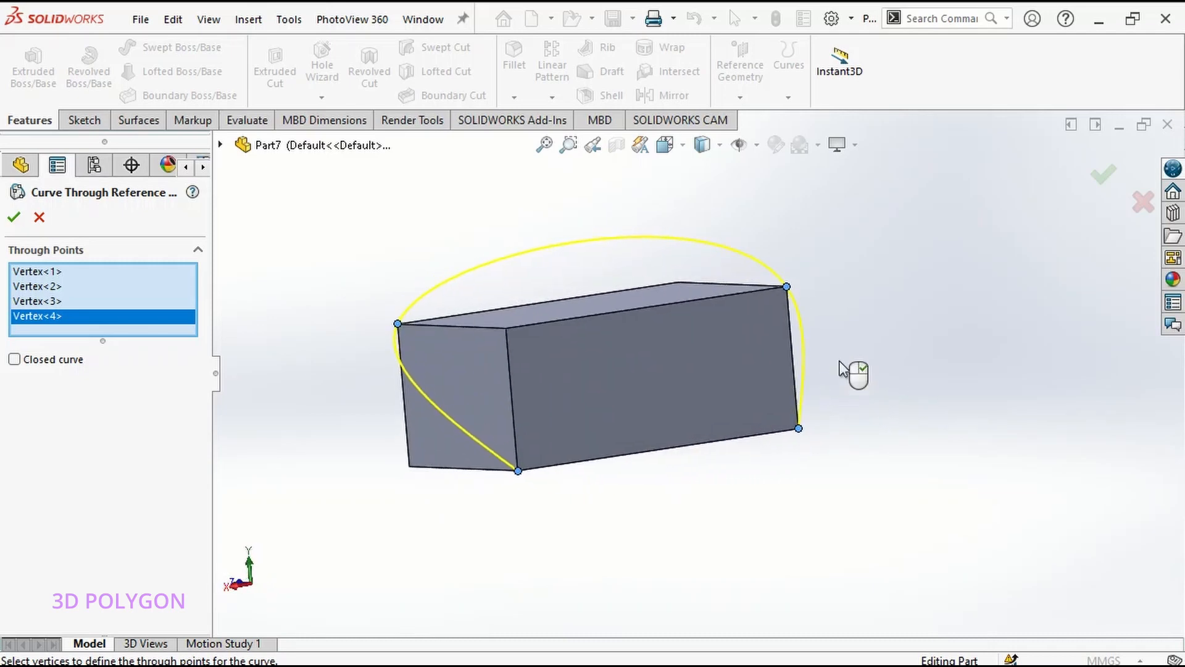
{"action": "left_click", "coordinate": [14, 217]}
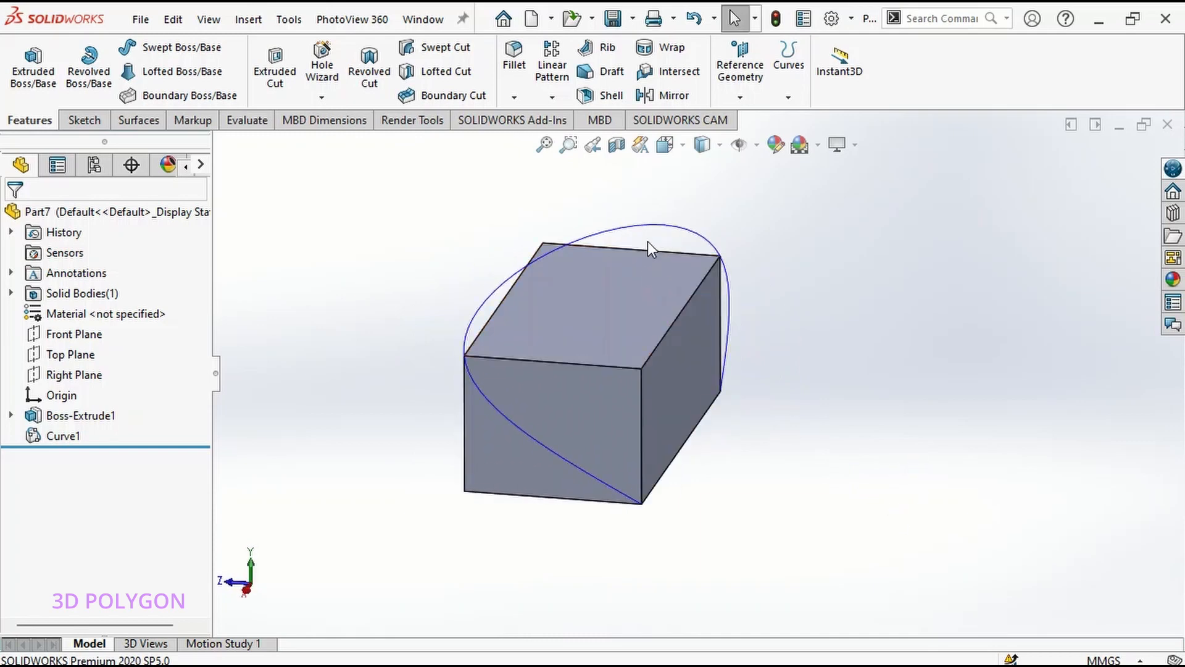
{"action": "mouse_move", "coordinate": [673, 229]}
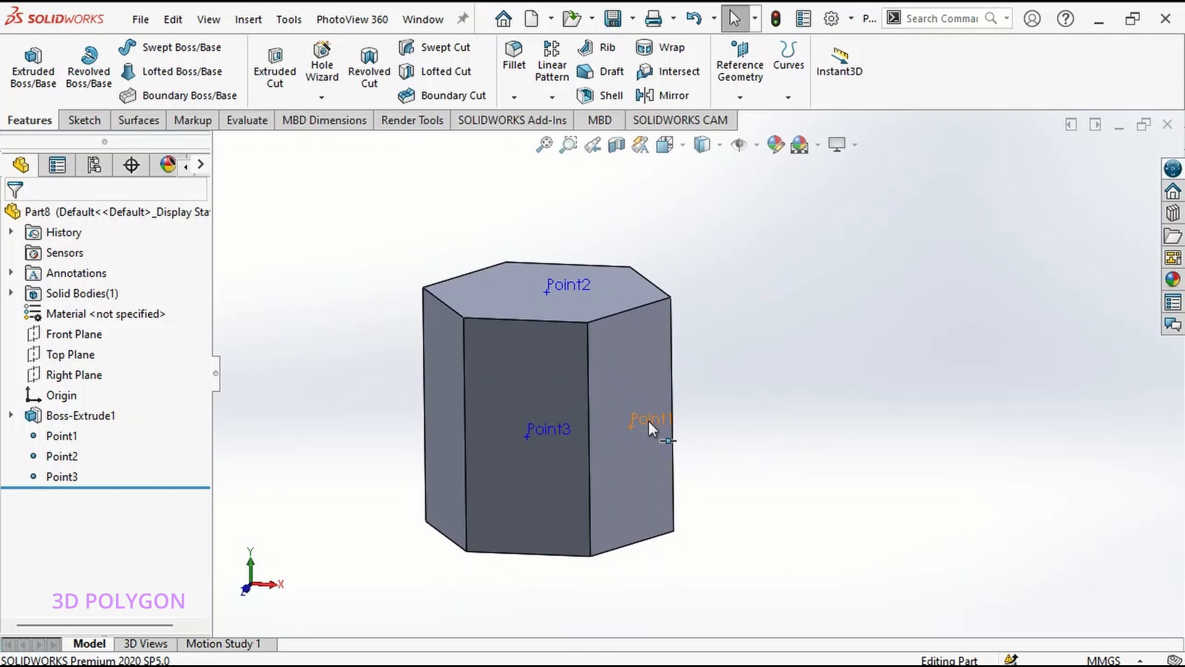
Step: Pick prism corners and Point1–Point3 as through points for the looping Curve1
{"action": "left_click", "coordinate": [739, 72]}
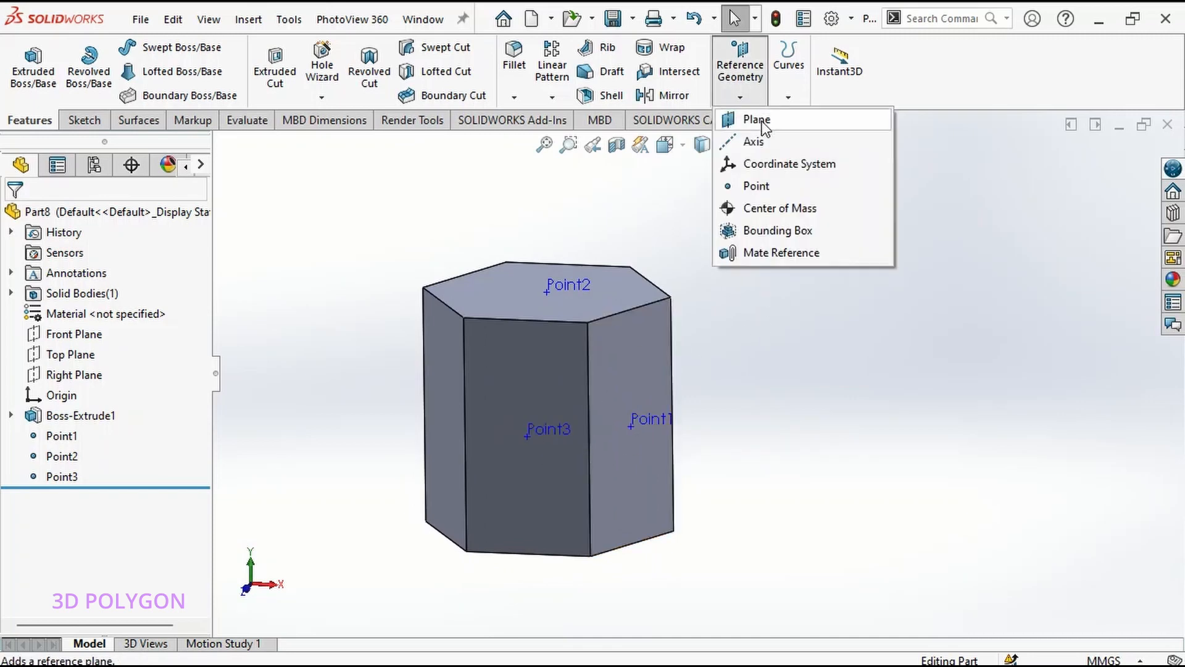
{"action": "mouse_move", "coordinate": [745, 432]}
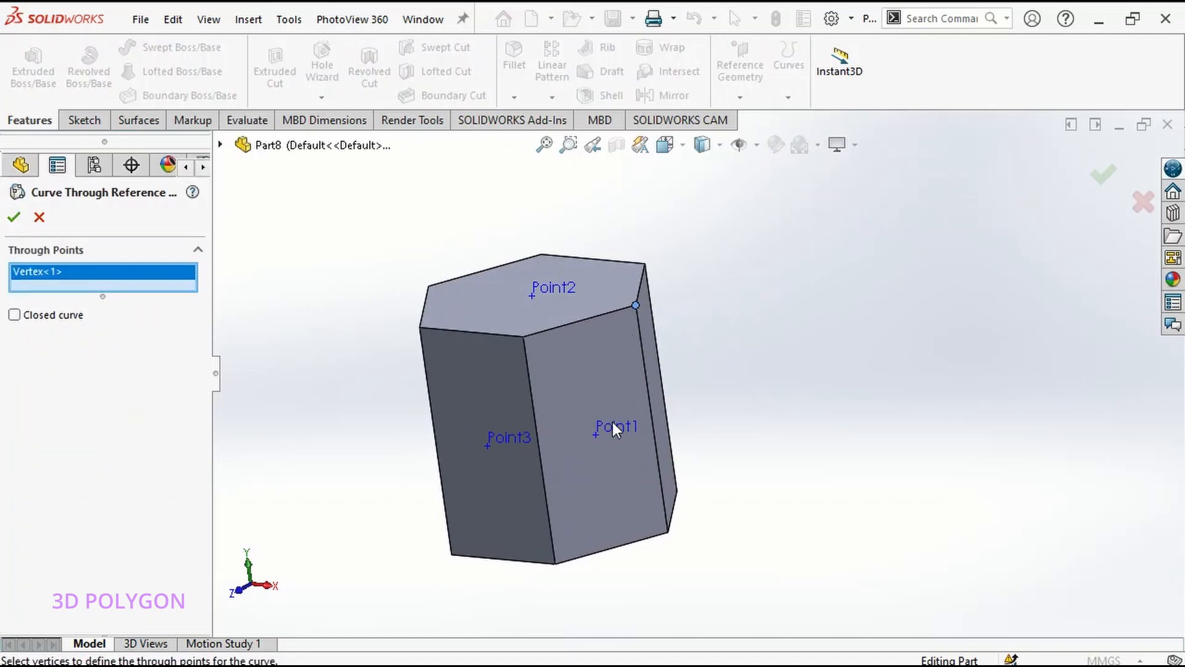
{"action": "left_click", "coordinate": [614, 430]}
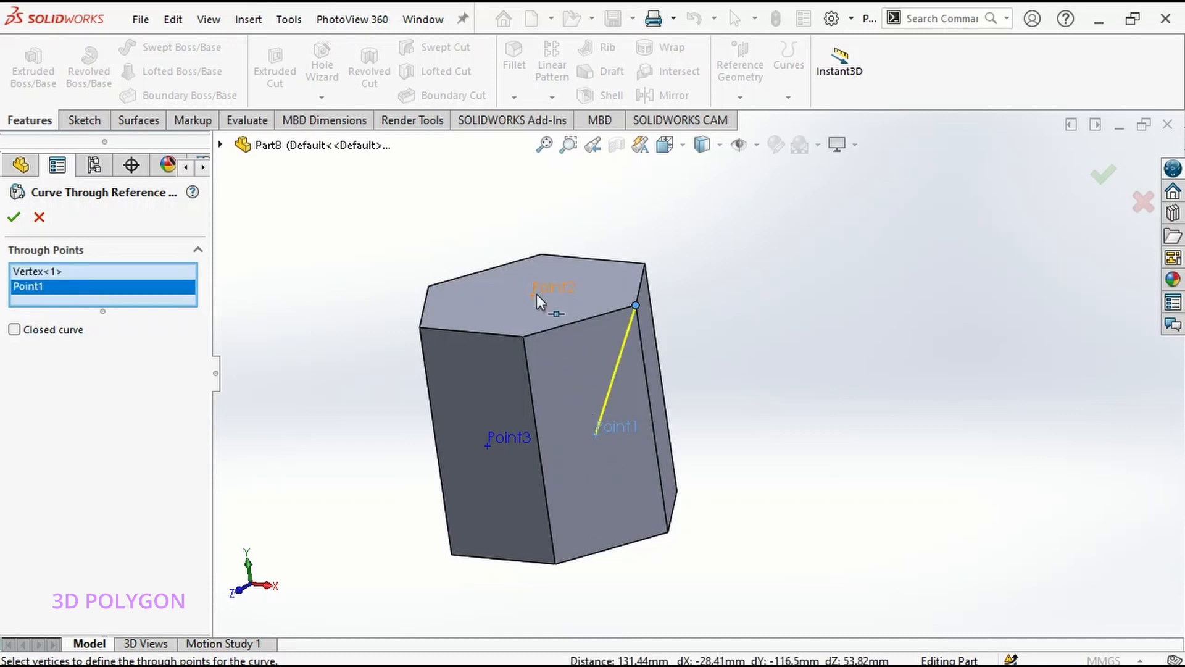
{"action": "left_click", "coordinate": [507, 437]}
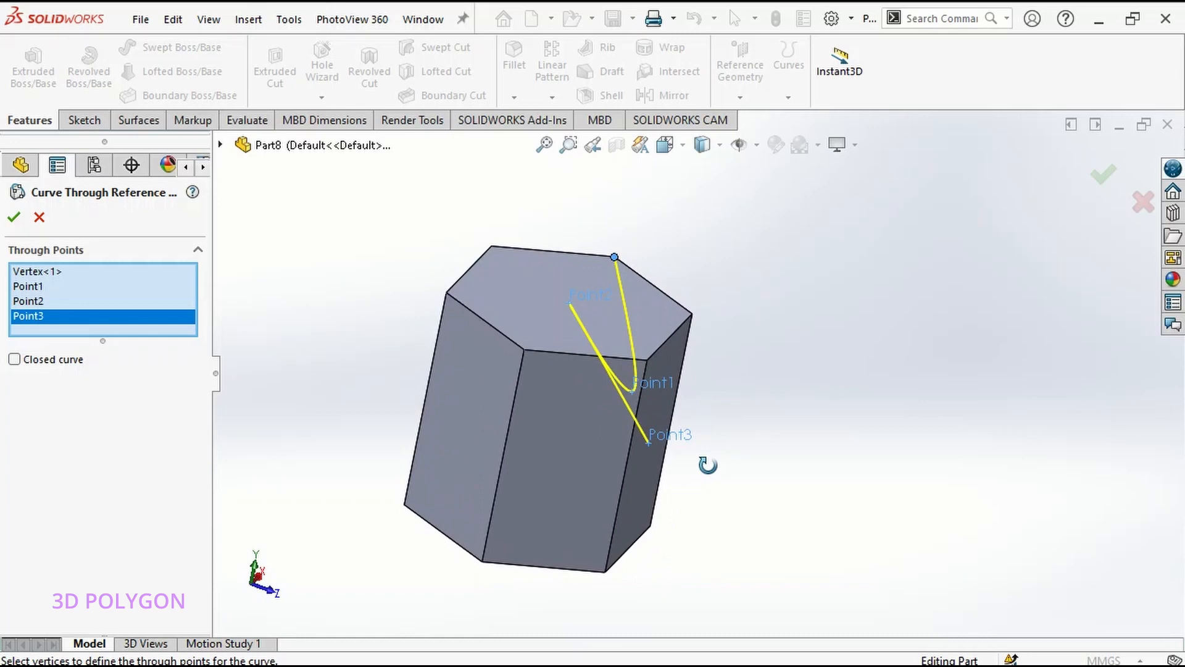
{"action": "left_click", "coordinate": [603, 572]}
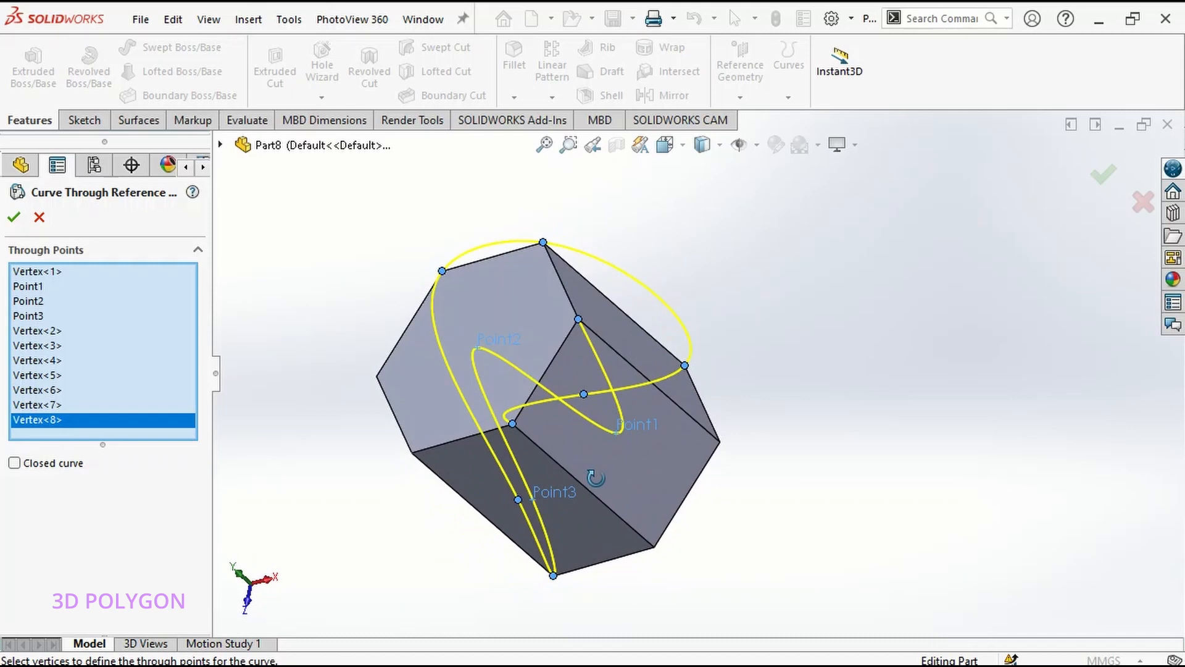
{"action": "left_click_drag", "start_coordinate": [595, 478], "coordinate": [654, 544]}
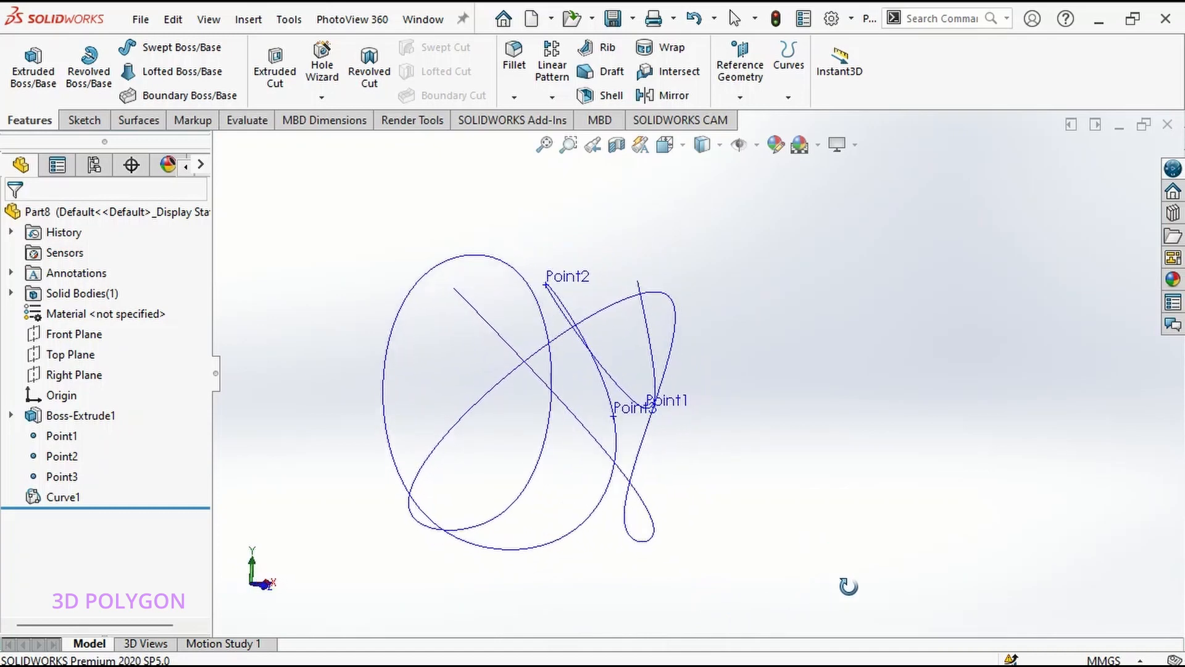
Step: Sweep Curve1 with a 2 mm circular profile into the wire body Sweep1
{"action": "left_click_drag", "start_coordinate": [847, 585], "coordinate": [745, 563]}
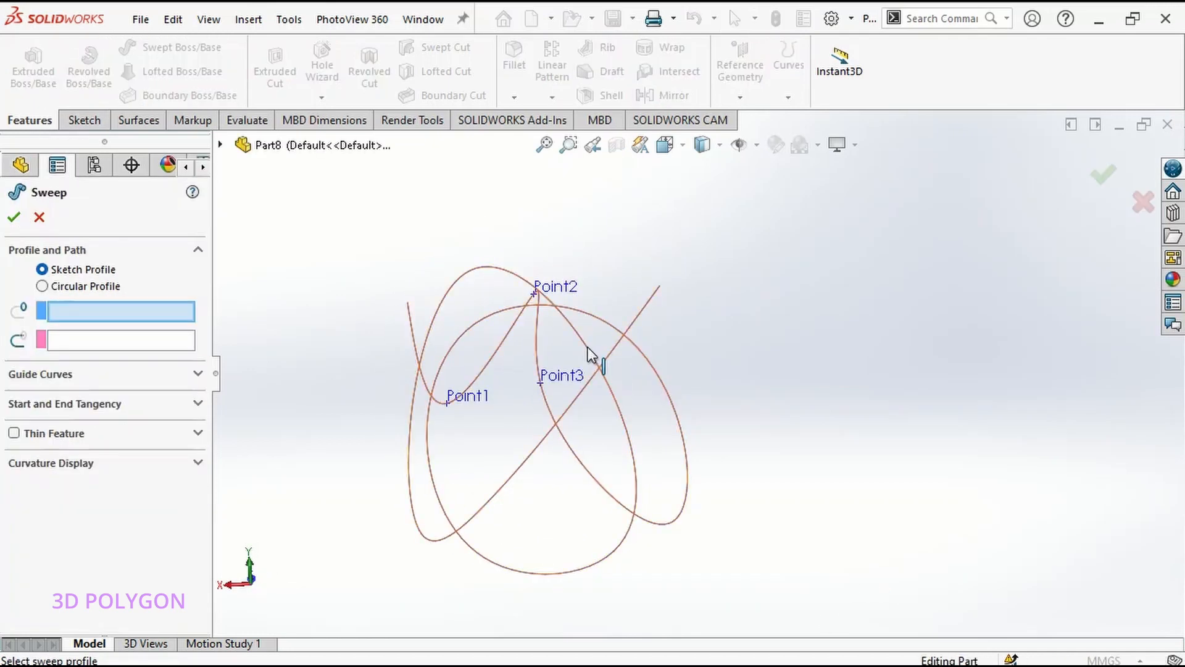
{"action": "left_click", "coordinate": [42, 285]}
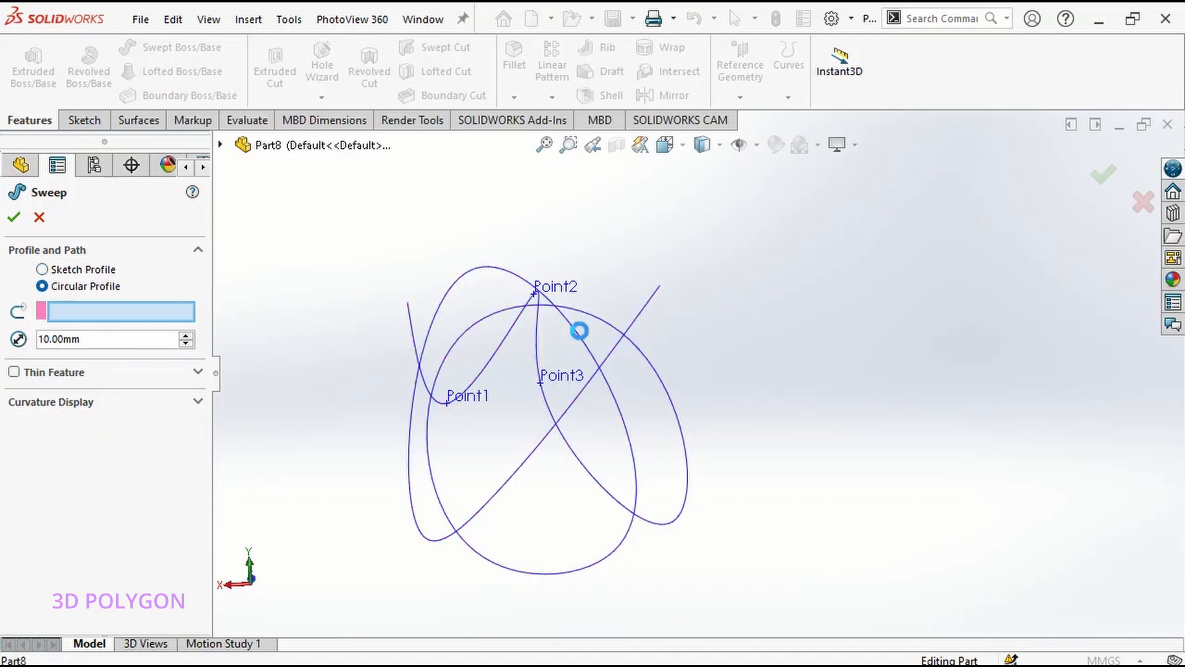
{"action": "left_click", "coordinate": [579, 331]}
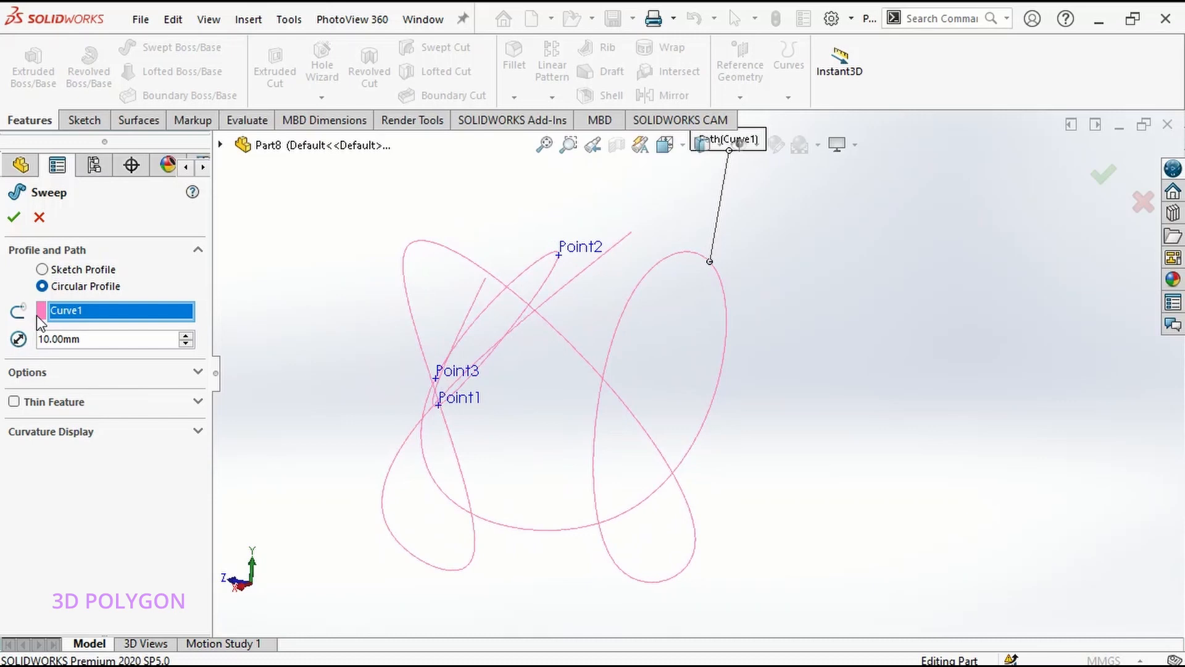
{"action": "type", "text": "2"}
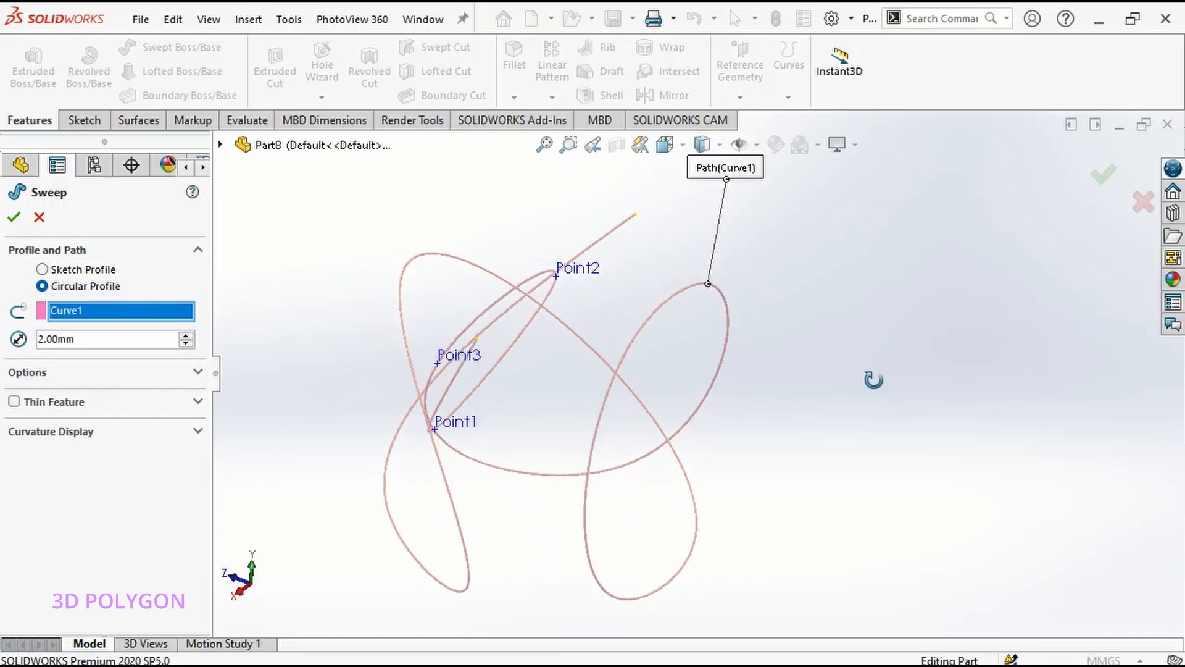
{"action": "left_click", "coordinate": [12, 217]}
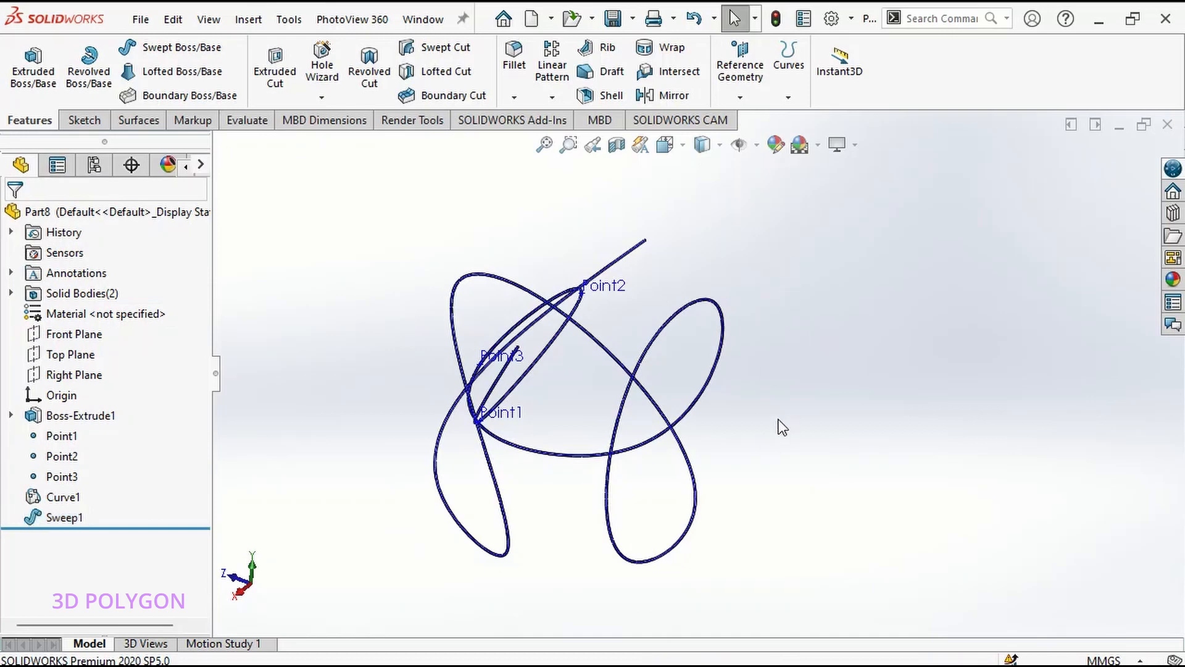